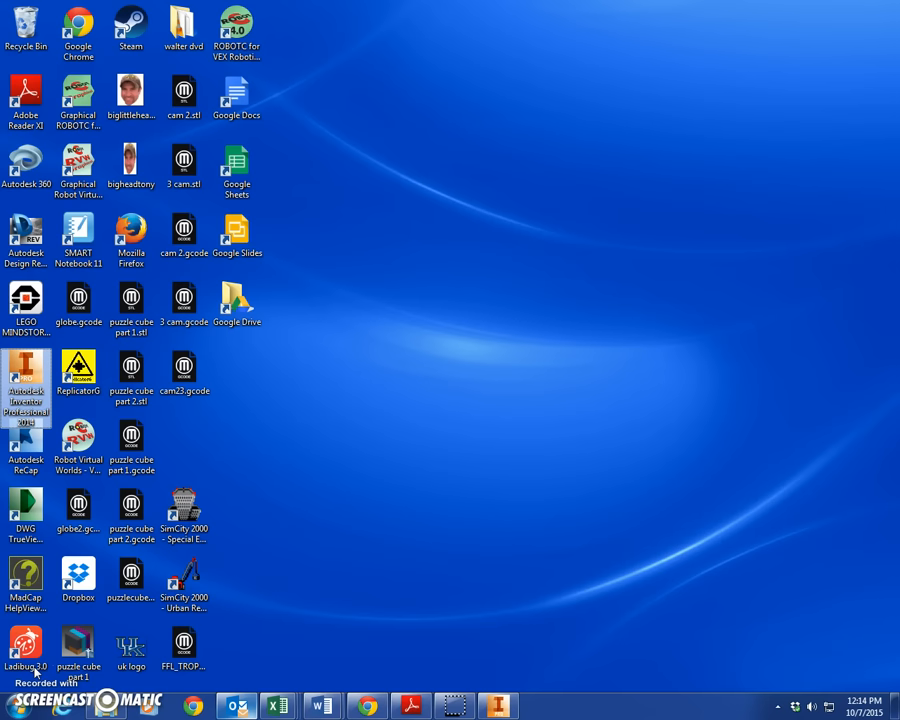
Browse the Z: network drive's folders and files in Windows Explorer
click(131, 645)
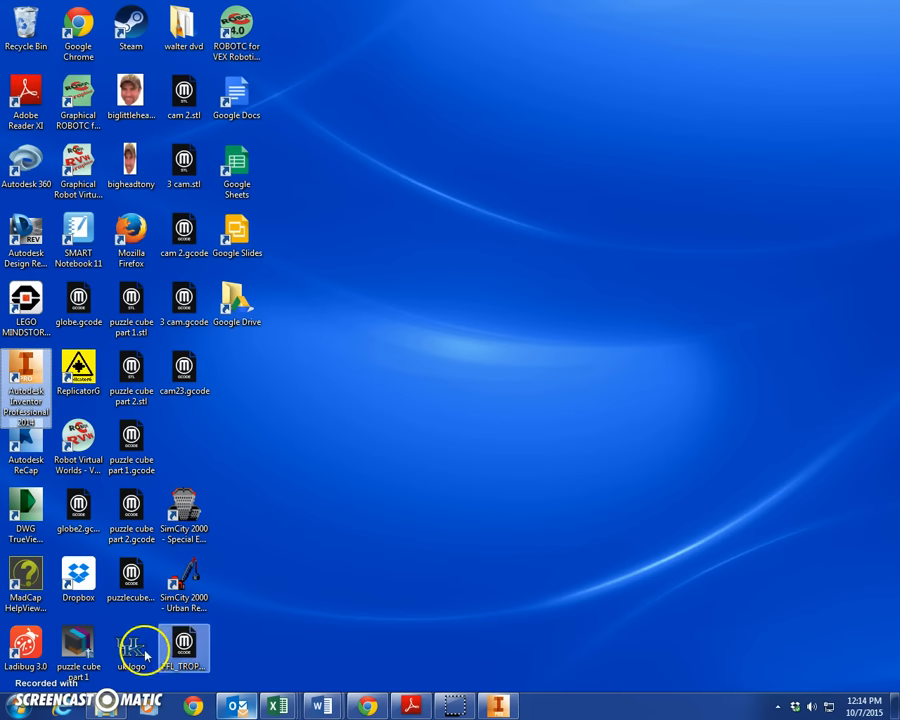
mouse_move(634, 383)
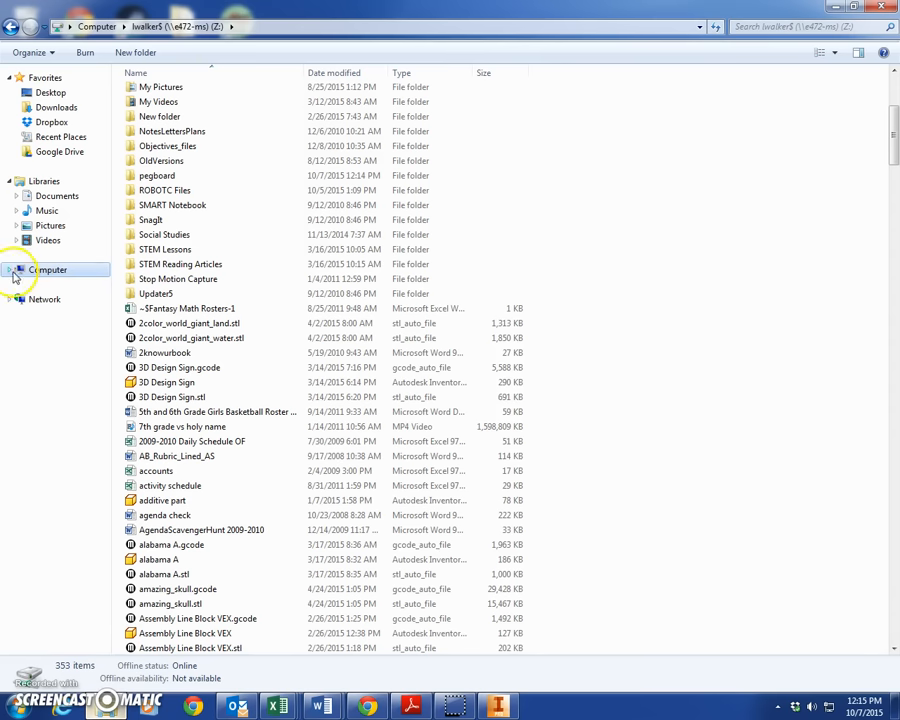
click(9, 269)
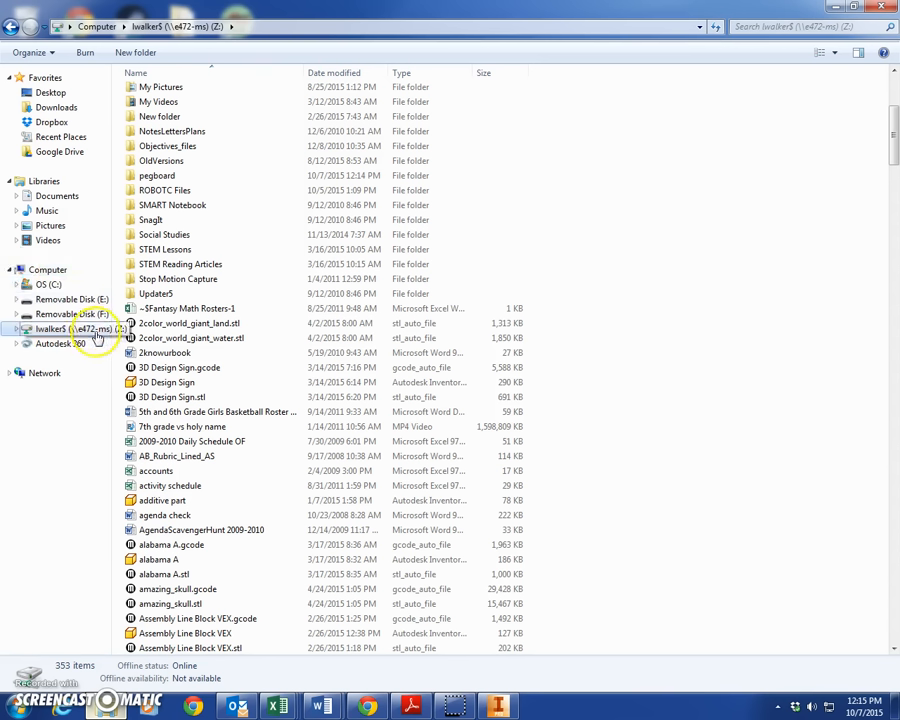
mouse_move(95, 335)
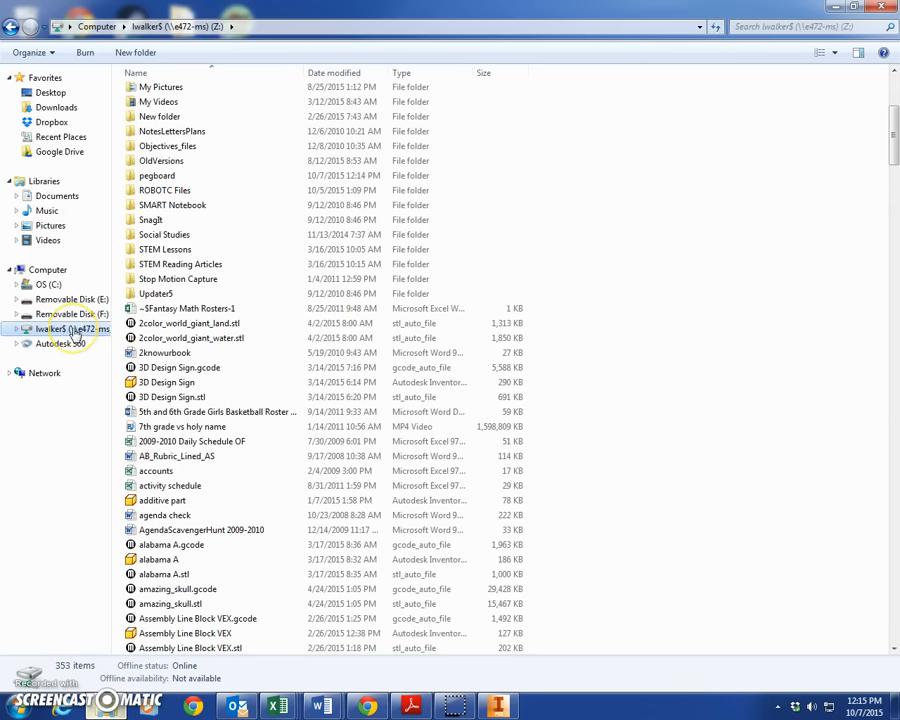
scroll(up, 3)
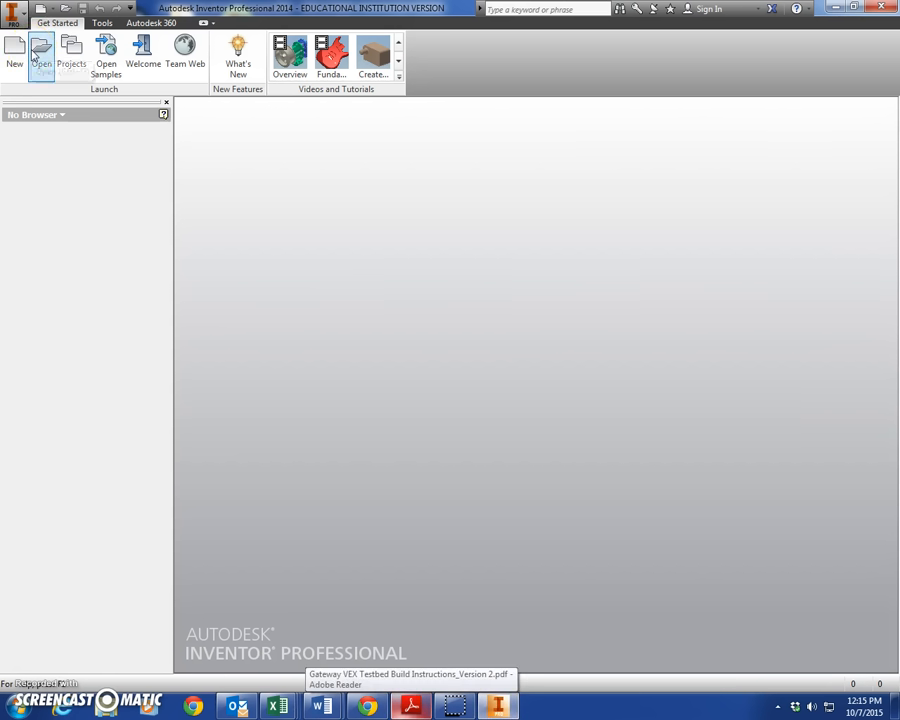
mouse_move(42, 50)
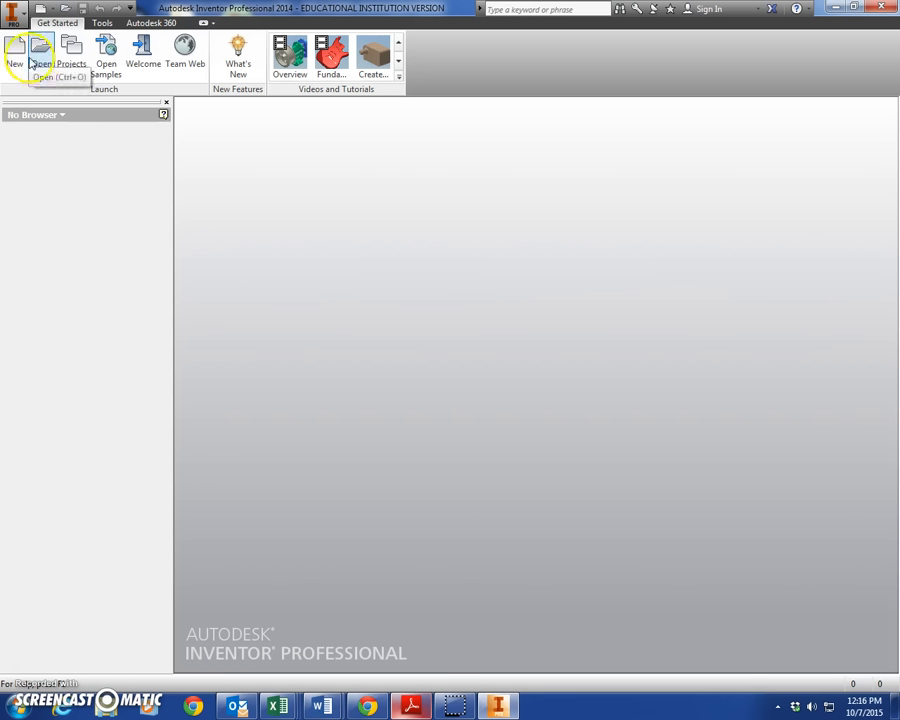
mouse_move(15, 50)
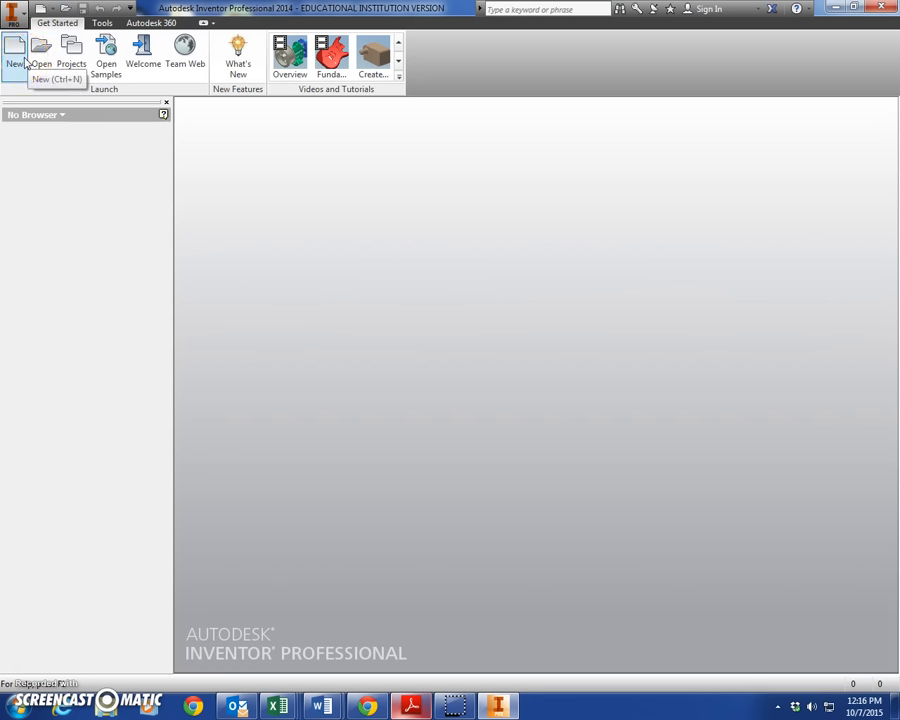
Create a new part from the Standard (in).ipt template
click(14, 55)
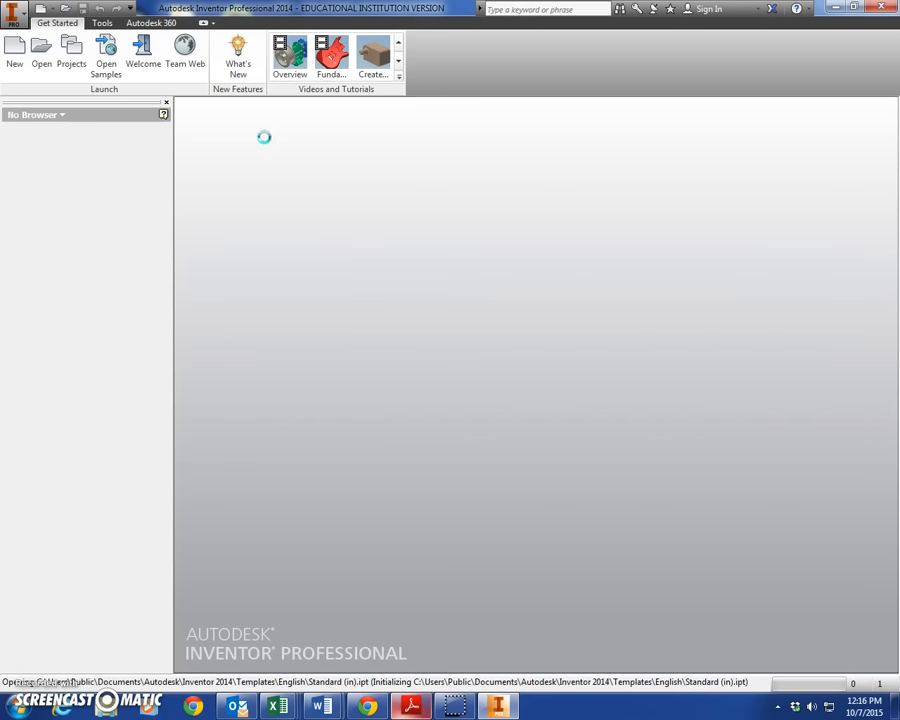
Sketch a 4.000-inch diameter circle centred on the origin of the front plane
click(14, 55)
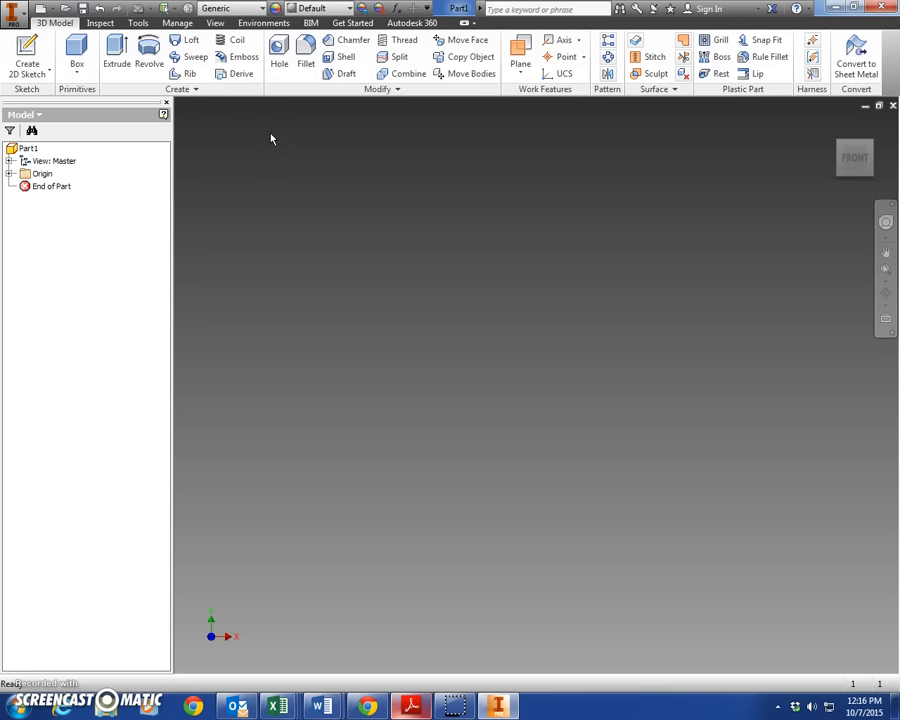
click(27, 50)
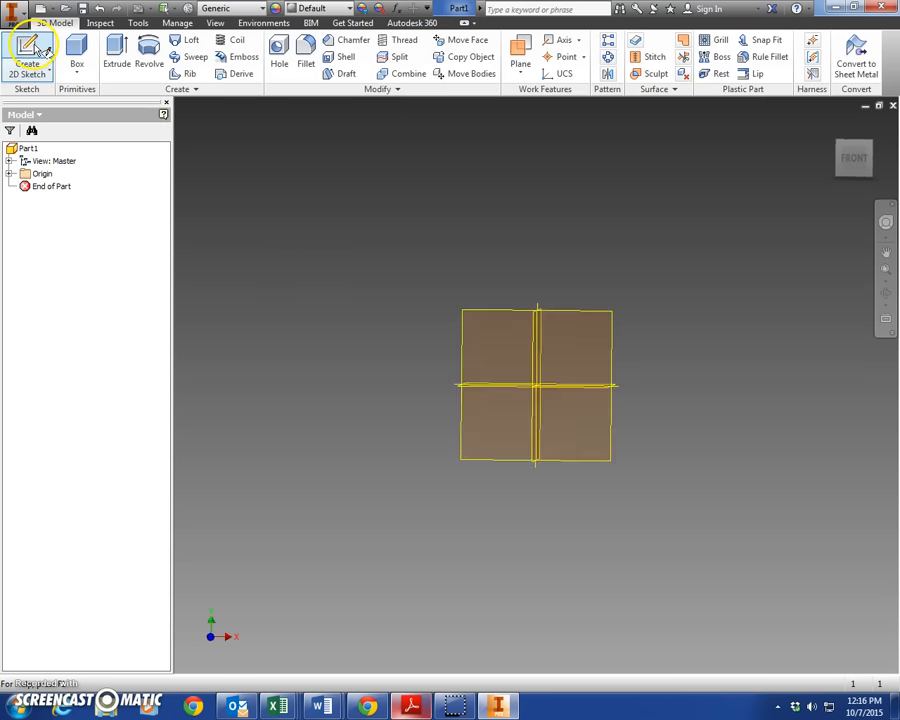
click(27, 52)
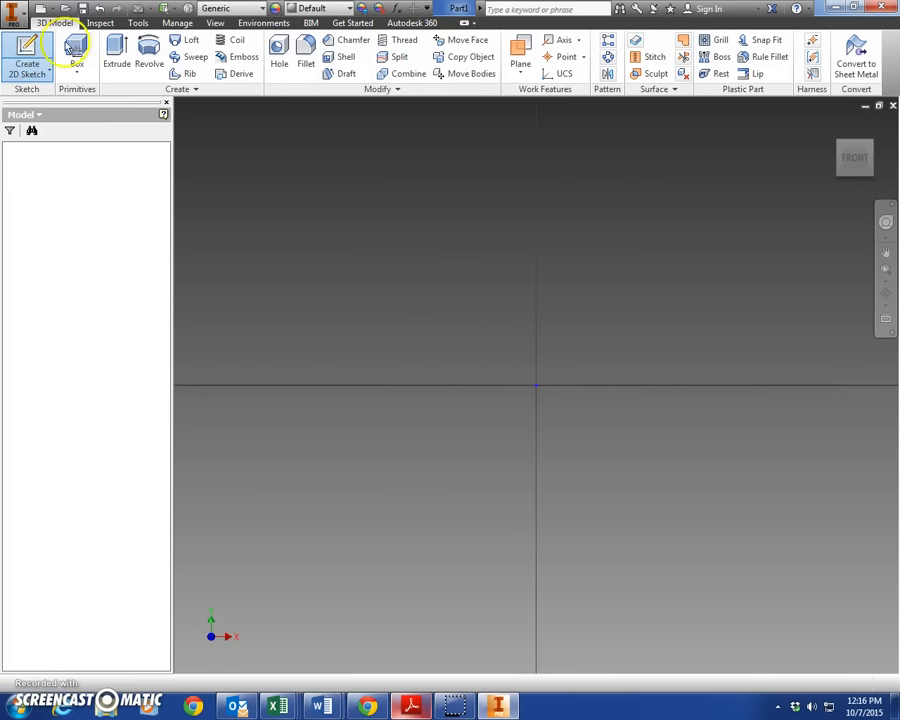
click(27, 50)
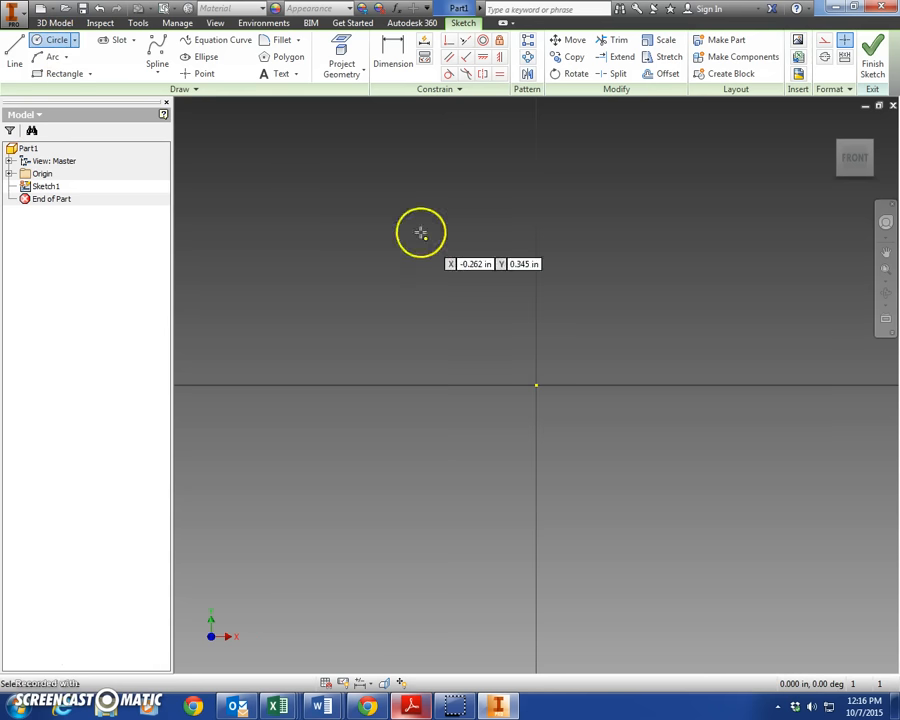
mouse_move(537, 387)
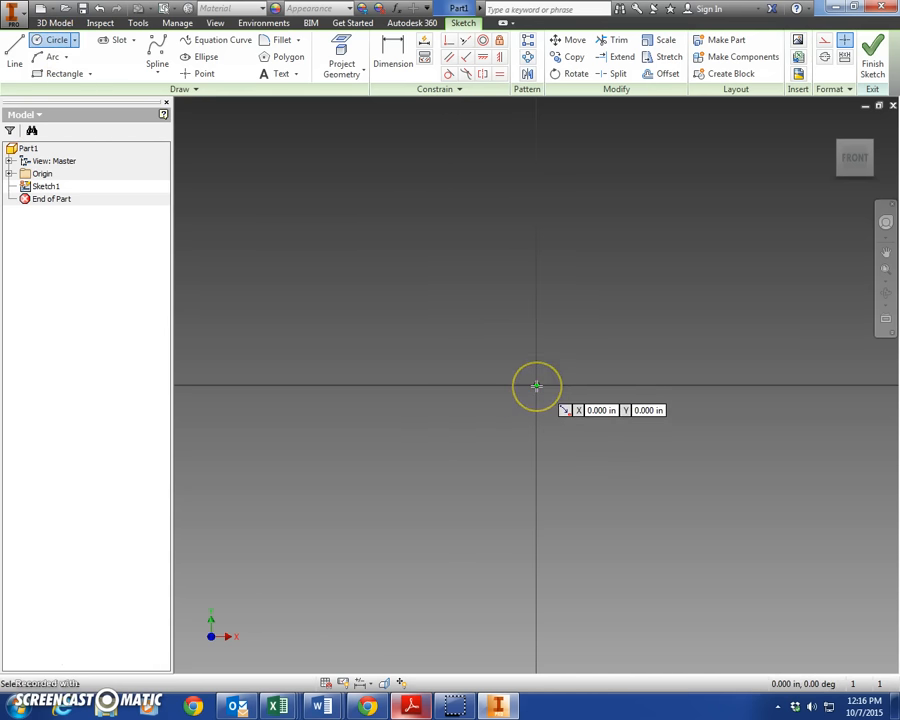
click(872, 63)
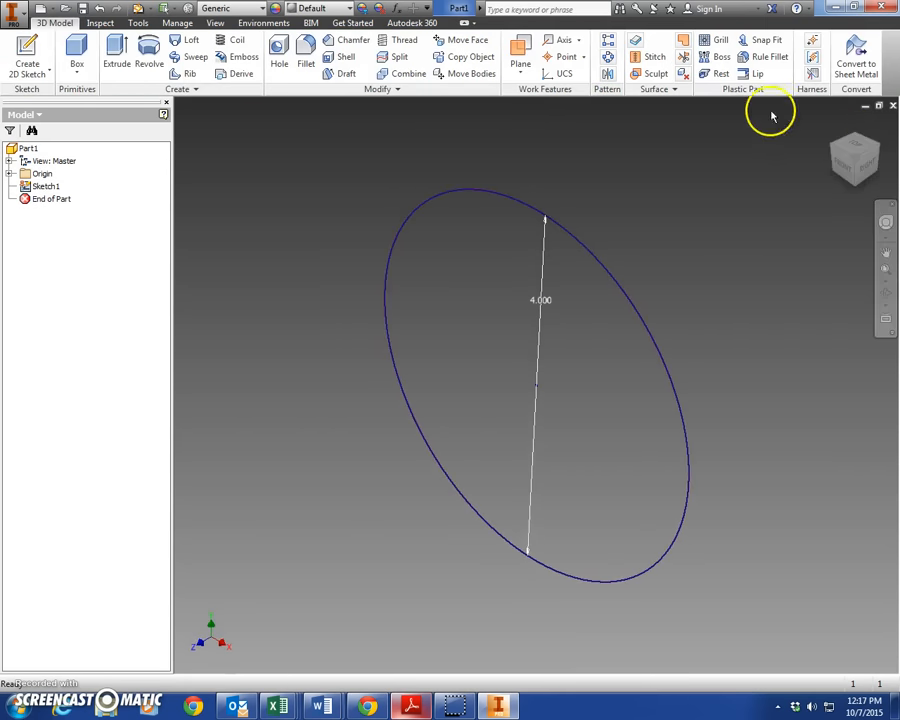
Extrude the circle profile 96 inches into a solid cylinder
click(116, 50)
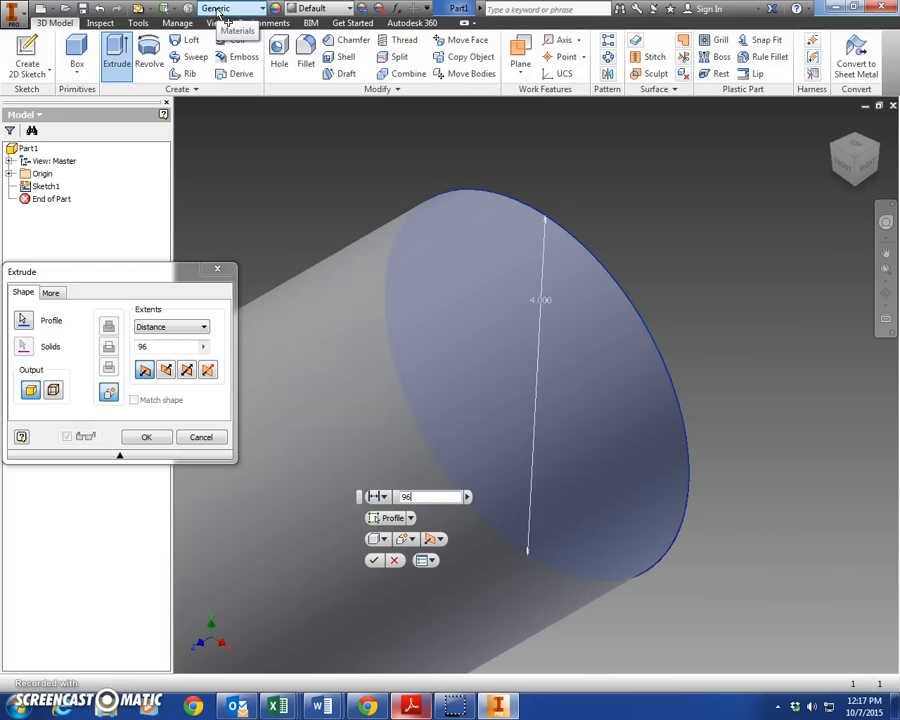
click(146, 437)
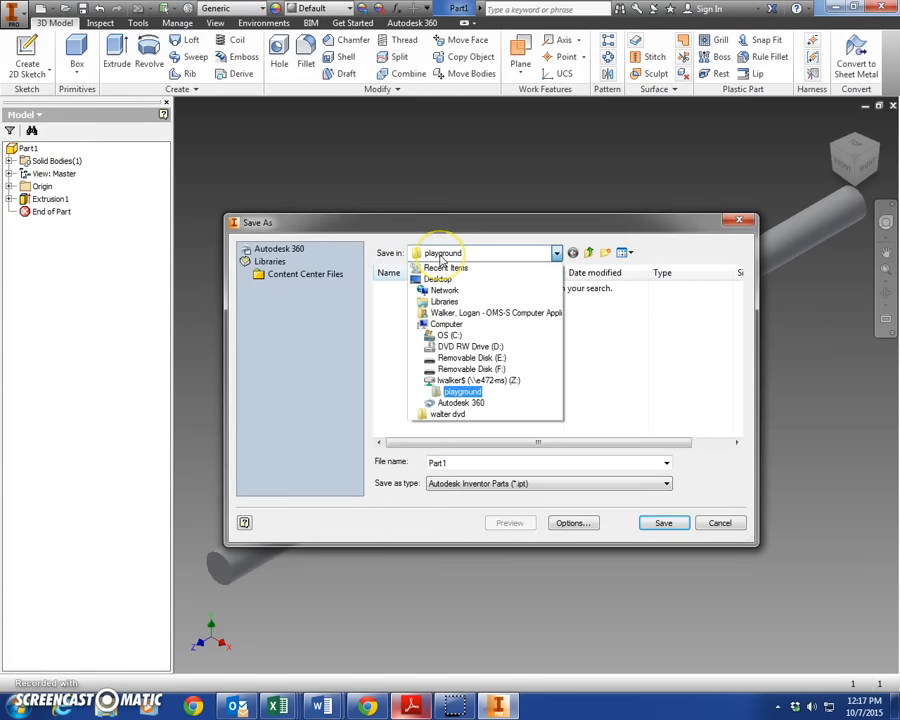
Save the part as 'main pole' in the playground folder
click(461, 391)
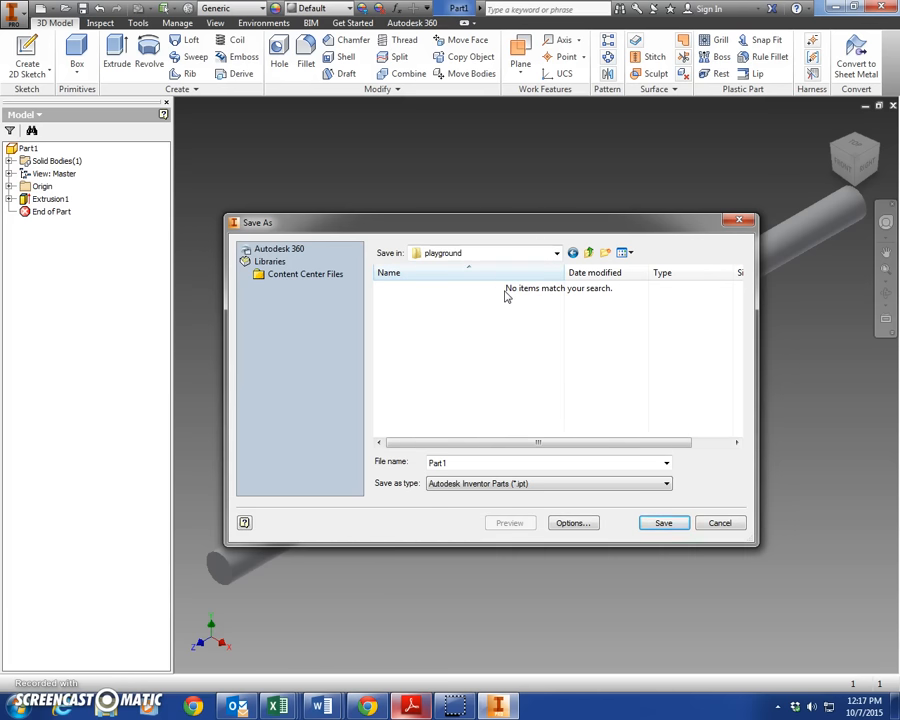
mouse_move(460, 520)
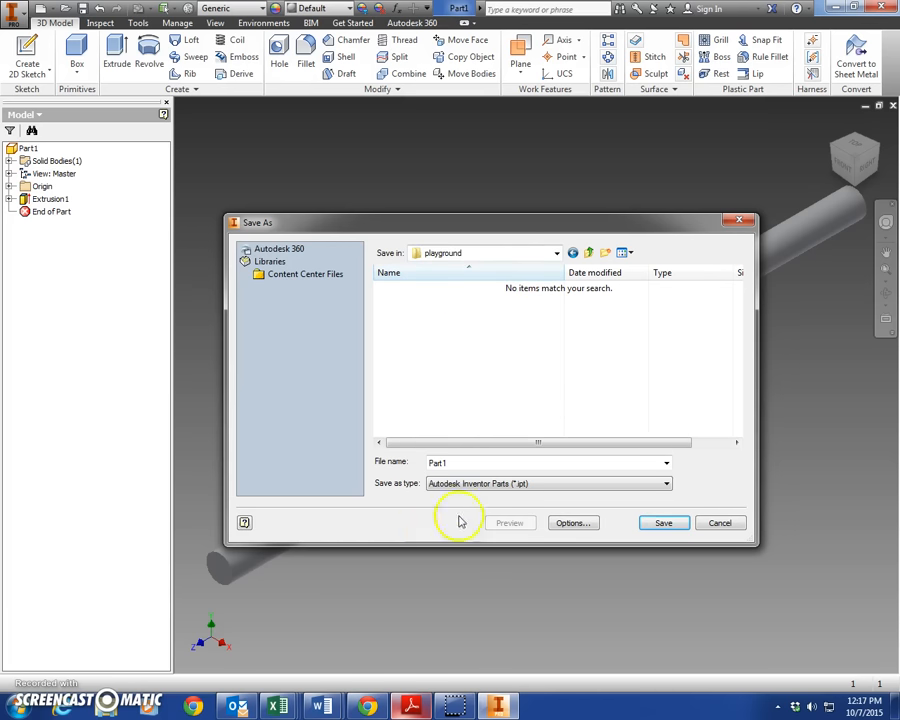
text(main p)
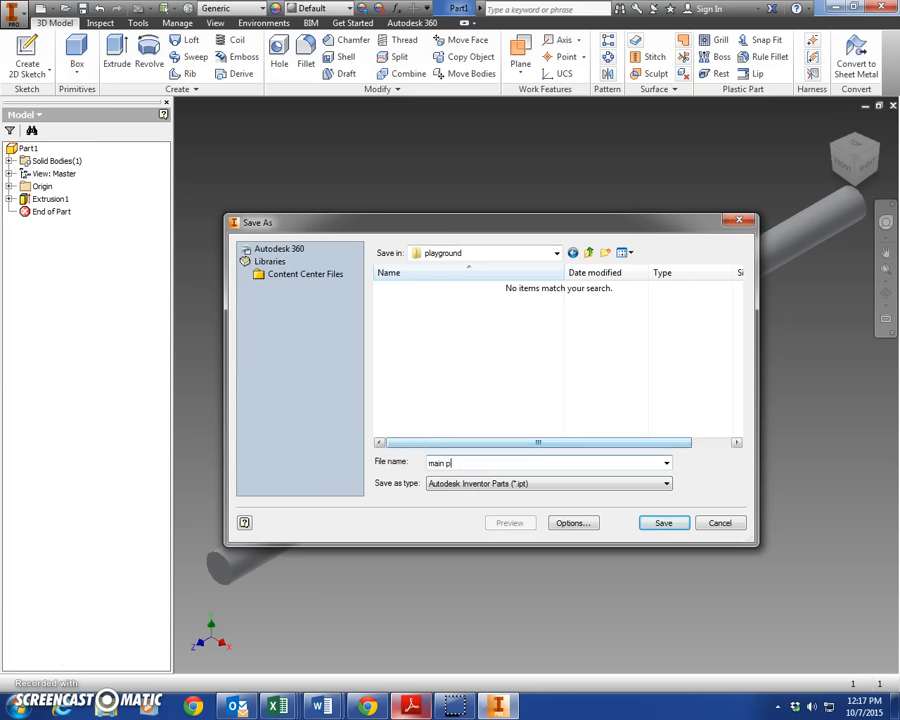
text(ole)
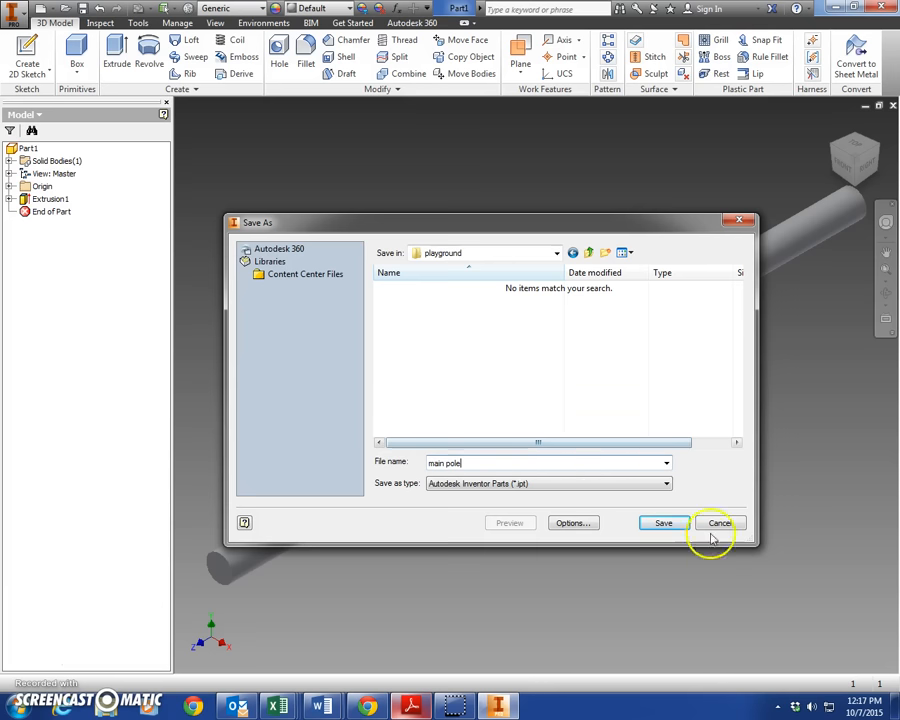
click(662, 522)
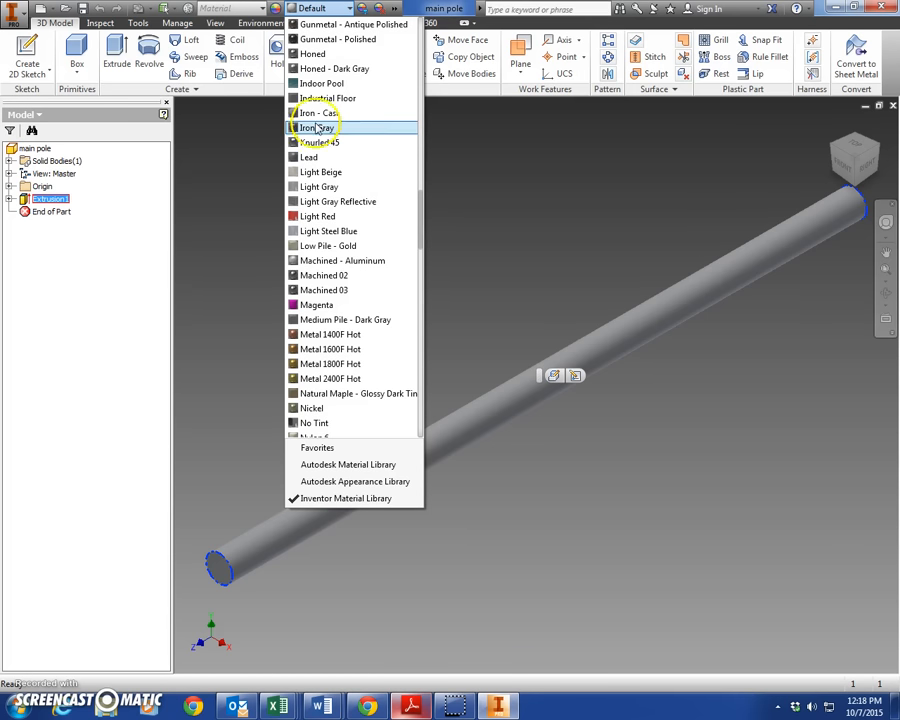
Apply the Iron Gray material to main pole
click(320, 127)
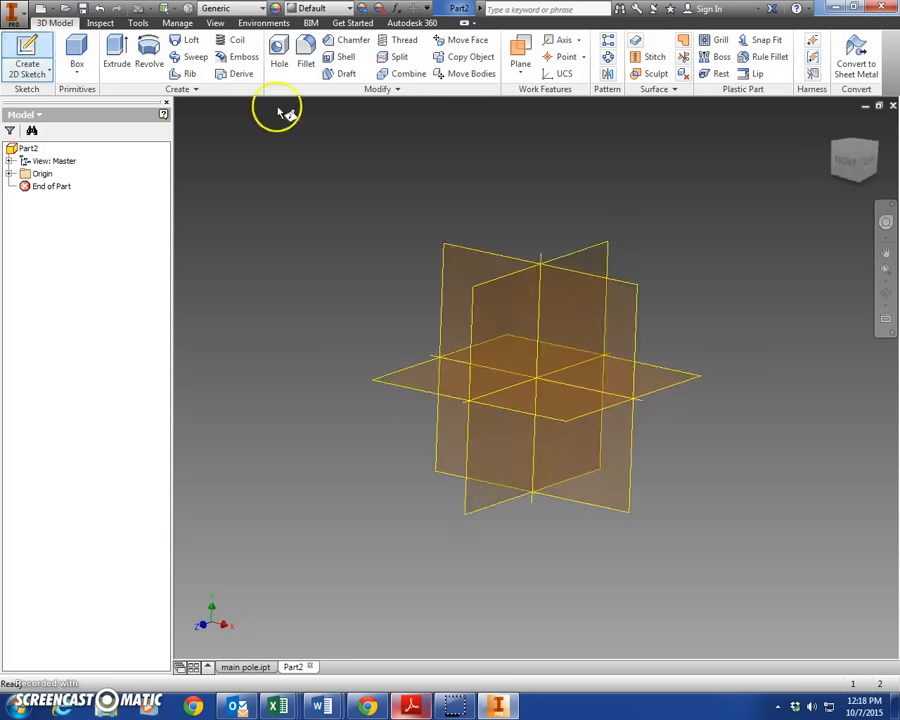
In Part2, sketch a 4.000 circle on the vertical plane and start an extrusion
click(27, 55)
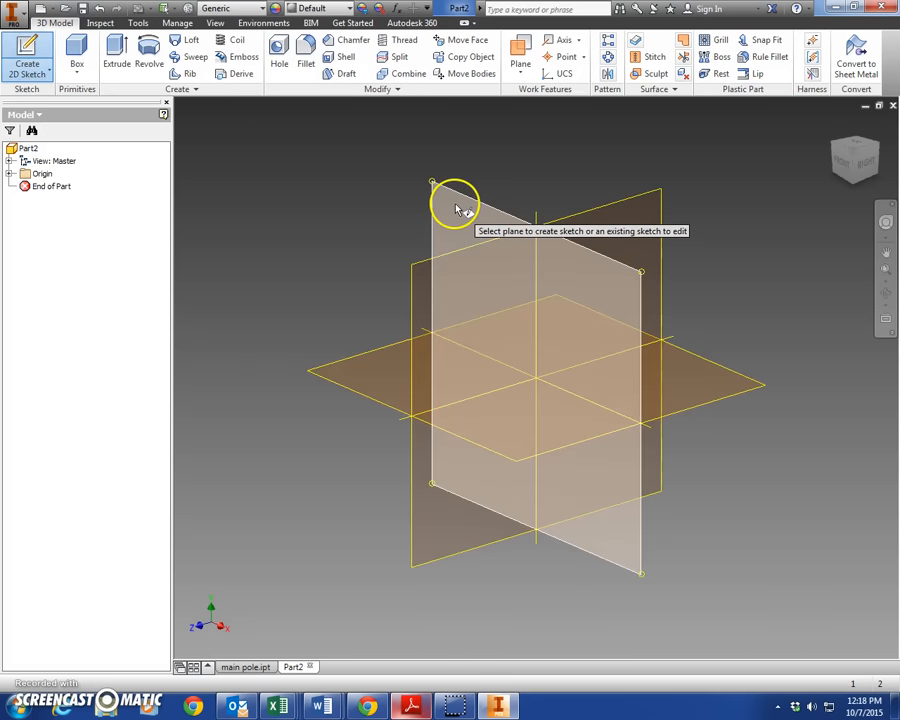
click(455, 205)
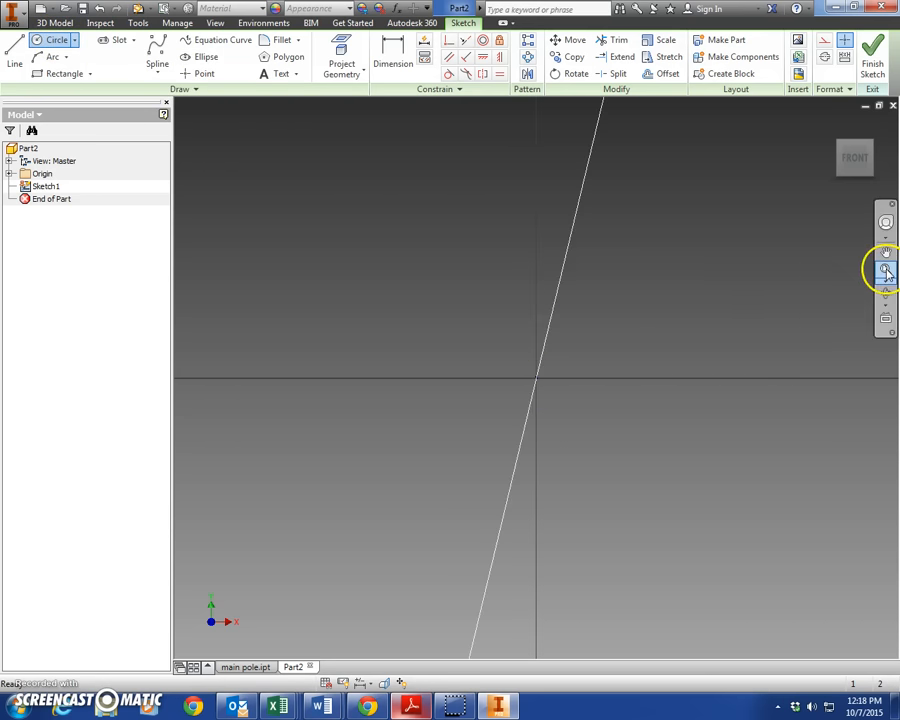
click(871, 52)
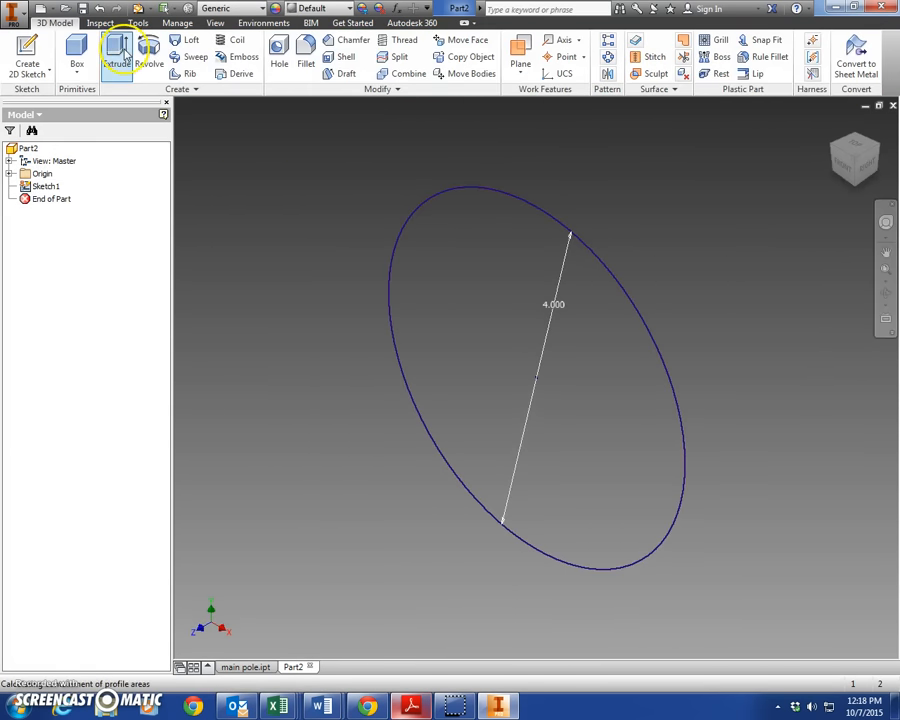
click(117, 52)
text(123)
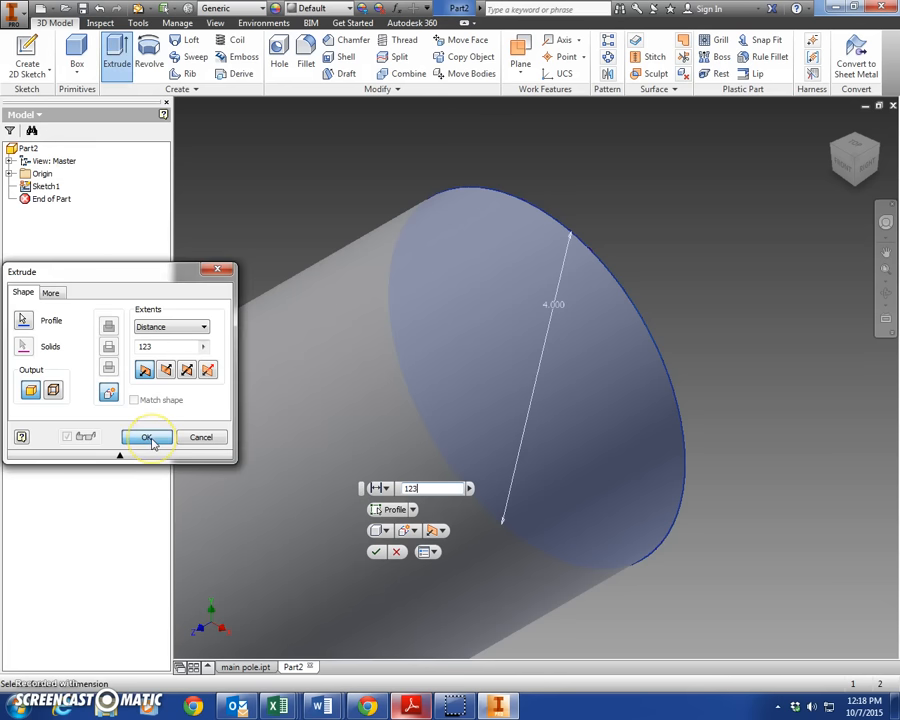
Confirm the 123-inch extrusion of the circle
click(147, 437)
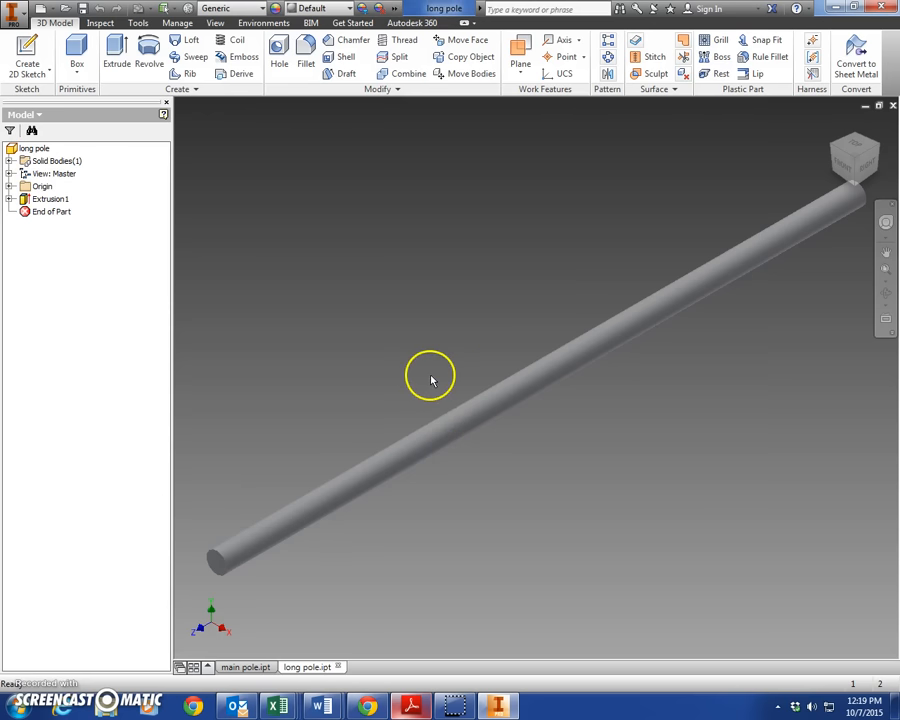
mouse_move(26, 50)
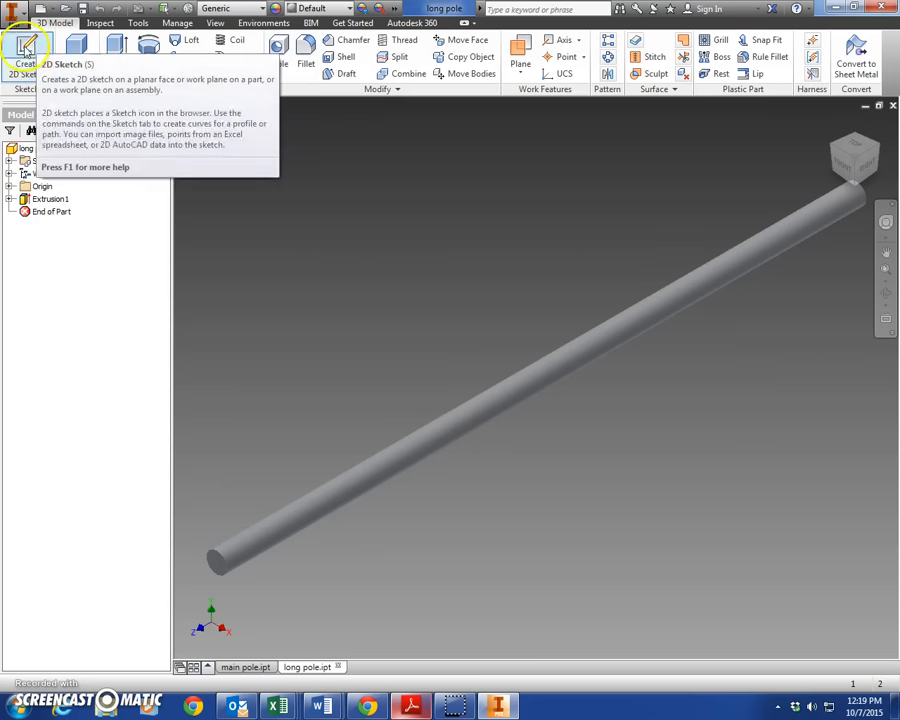
Create a new blank part from the application menu and begin its sketch
click(15, 9)
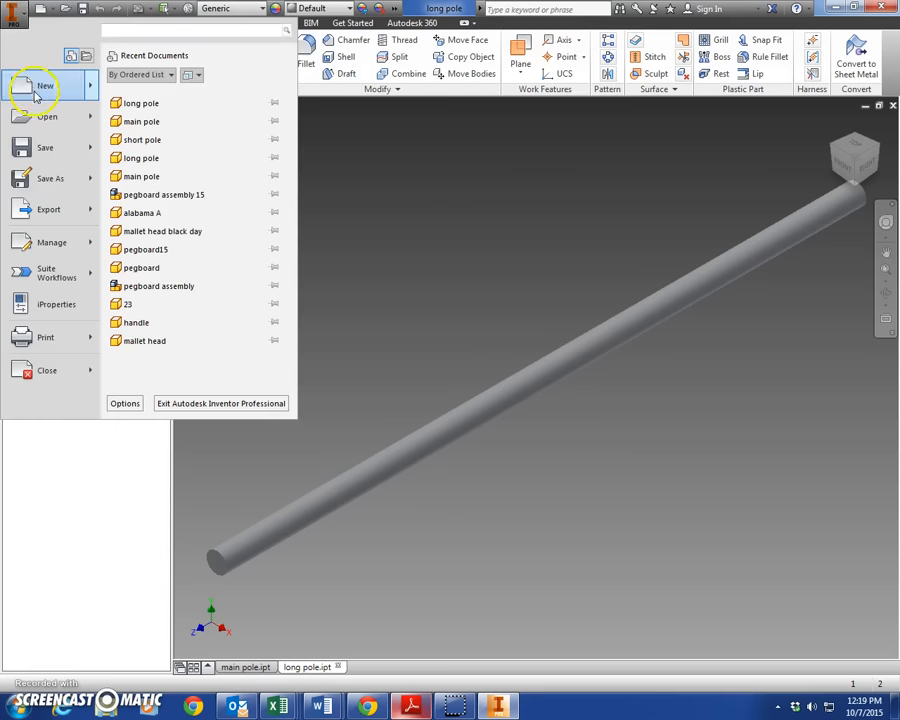
click(45, 85)
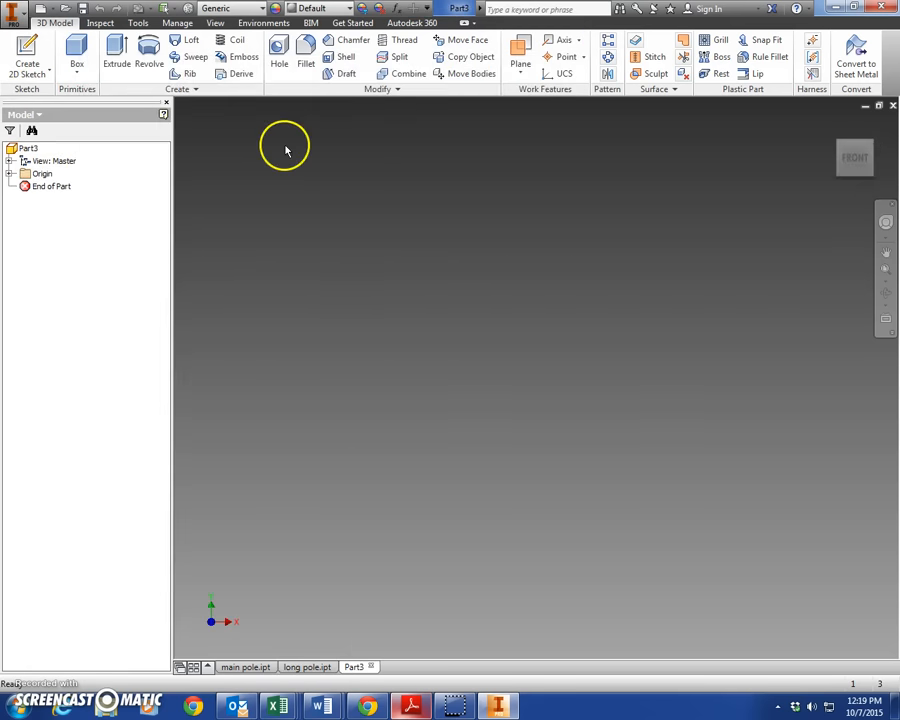
click(27, 50)
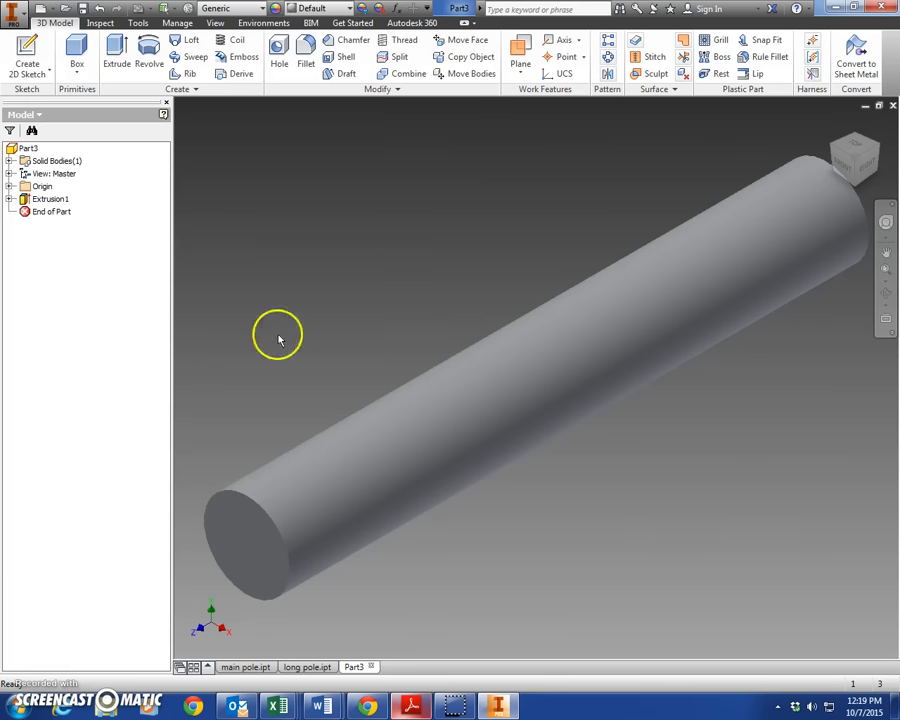
click(27, 52)
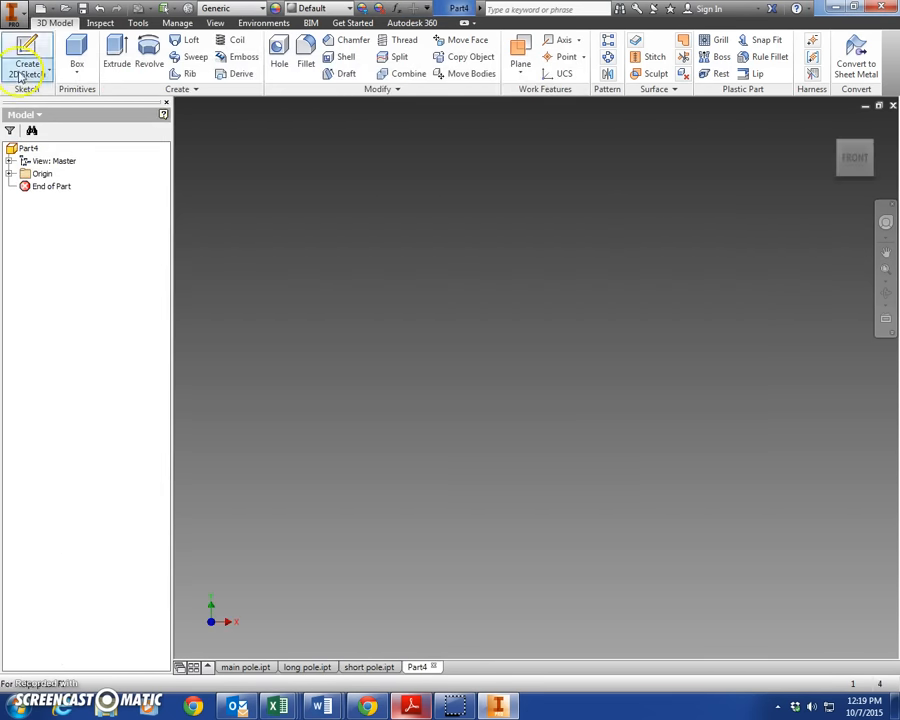
Sketch a 2.000-diameter circle in Part4 and begin extruding it
click(26, 58)
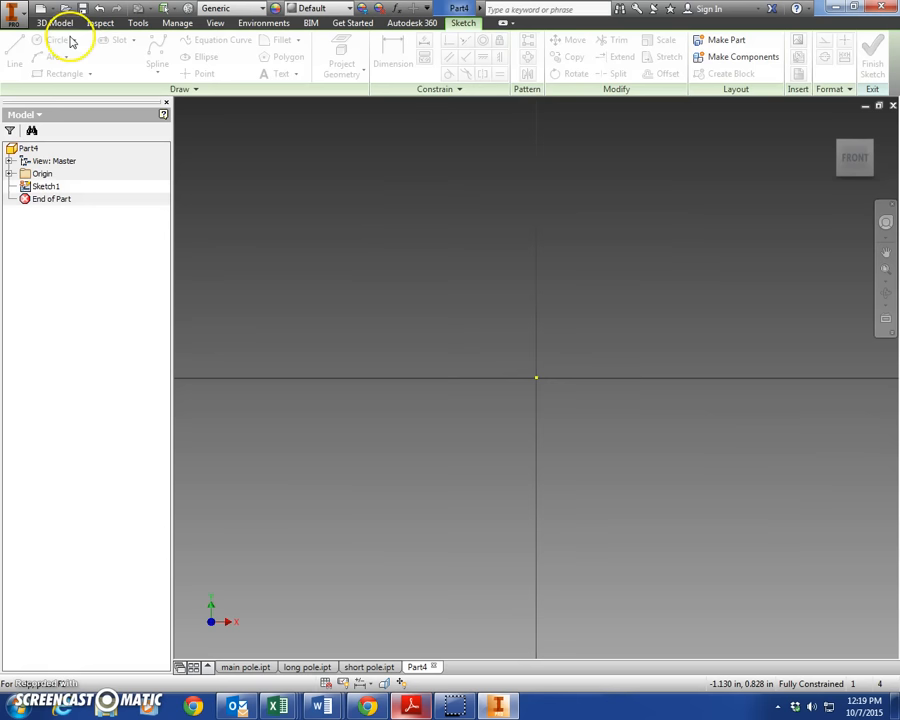
click(871, 60)
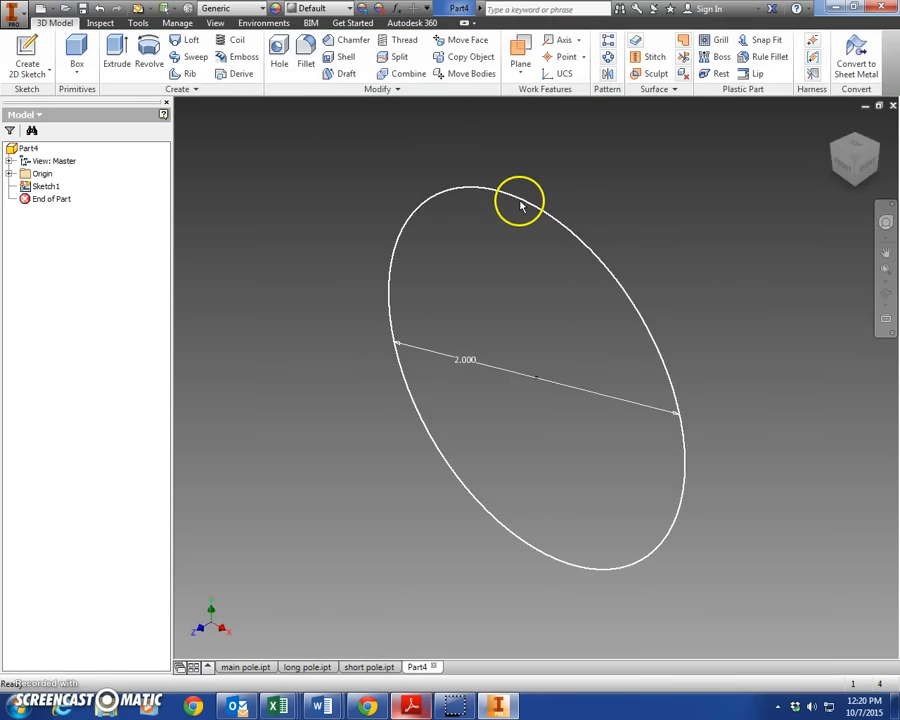
click(116, 55)
text(36)
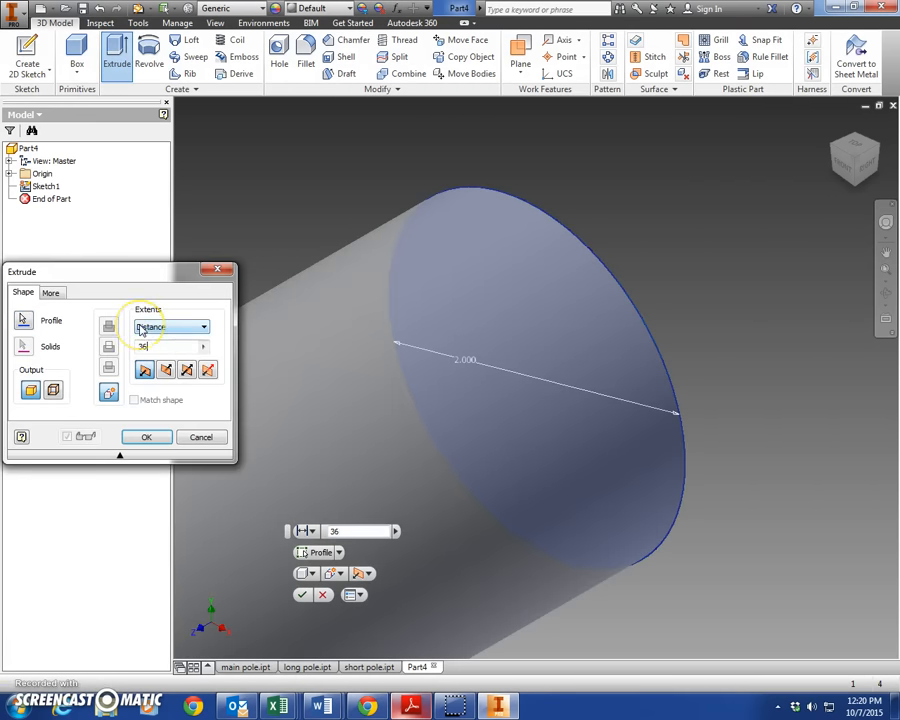
Extrude the 2.000 circle to a 36-long pole, assign a material, and save as 'monkey pole'
click(146, 437)
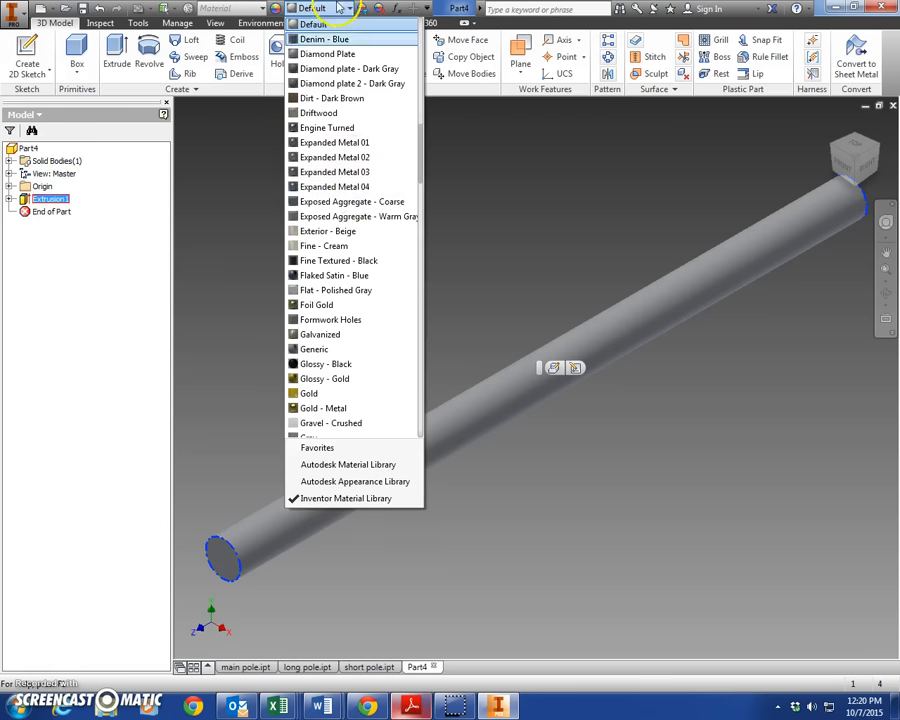
click(313, 349)
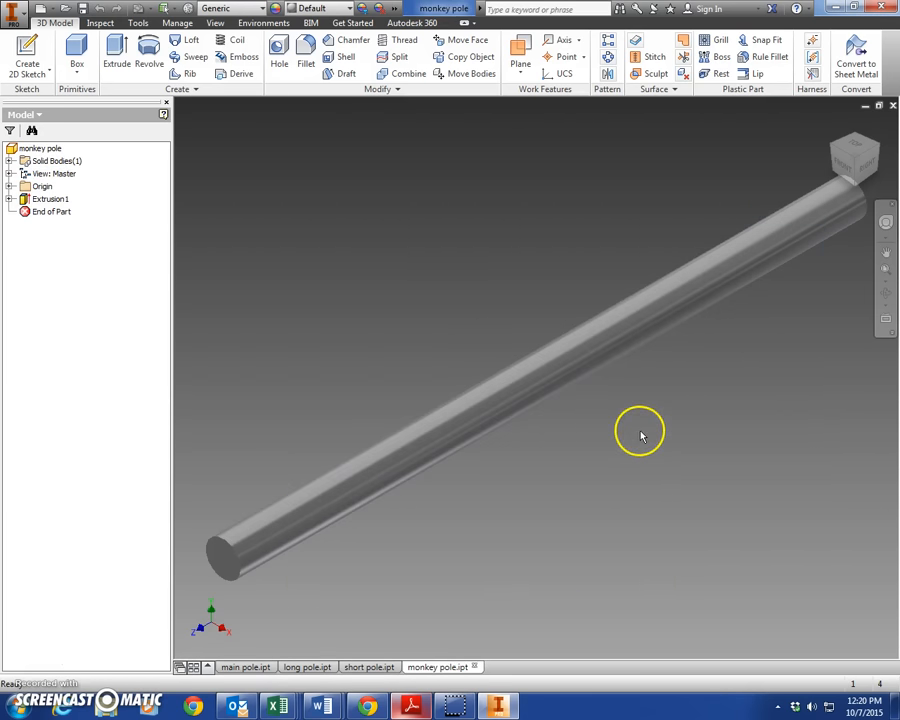
mouse_move(640, 423)
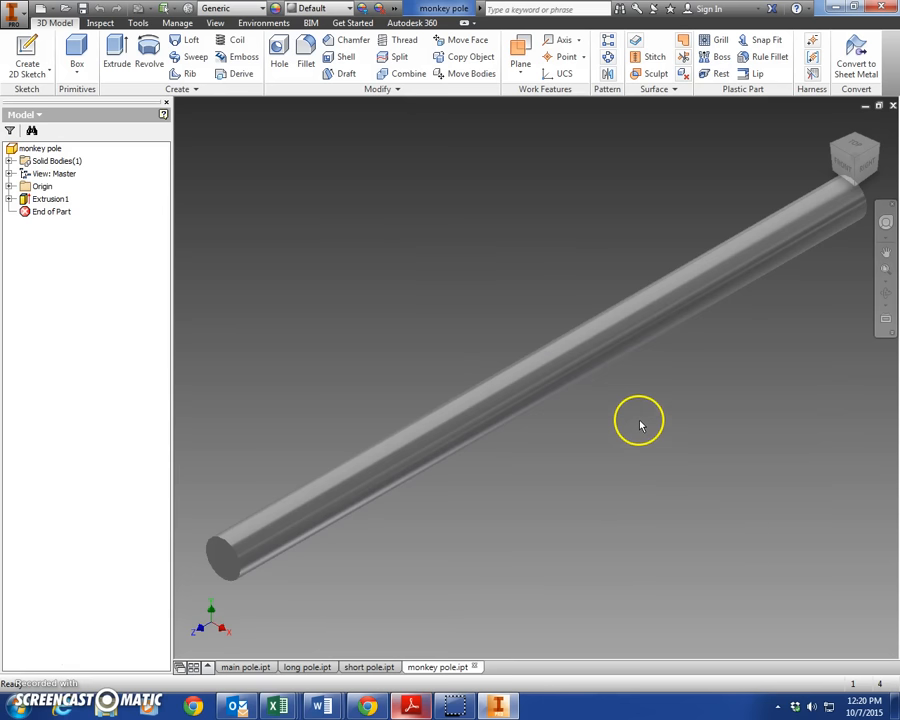